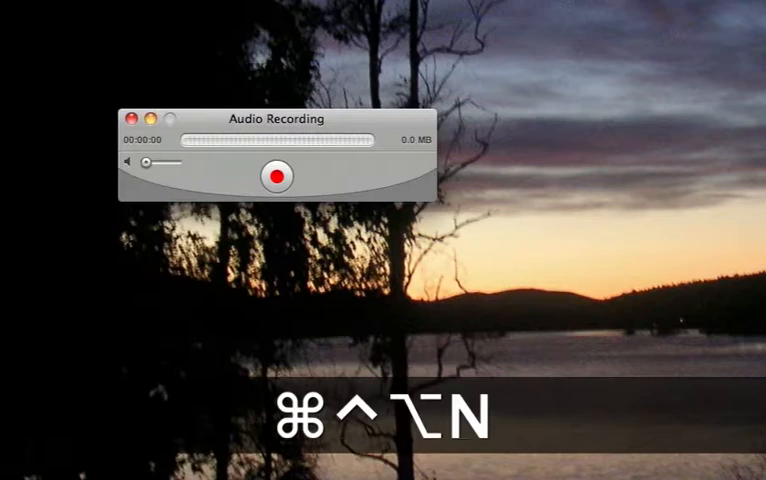
Record a few seconds of audio in QuickTime Player 7, then stop recording
left_click(274, 176)
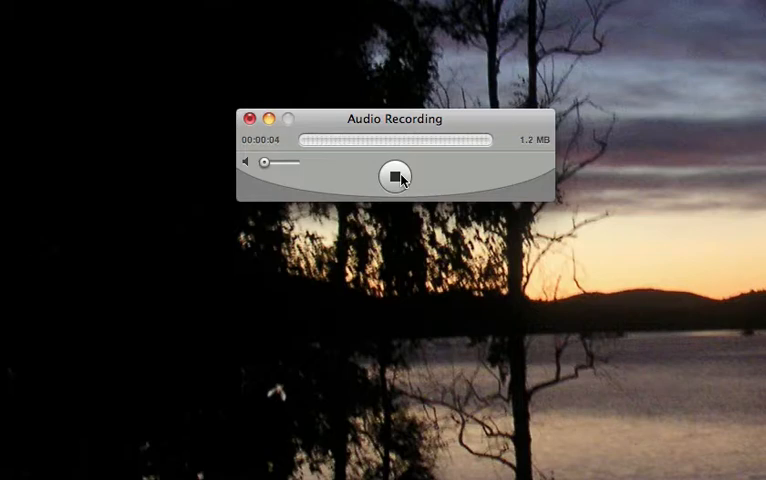
left_click(391, 175)
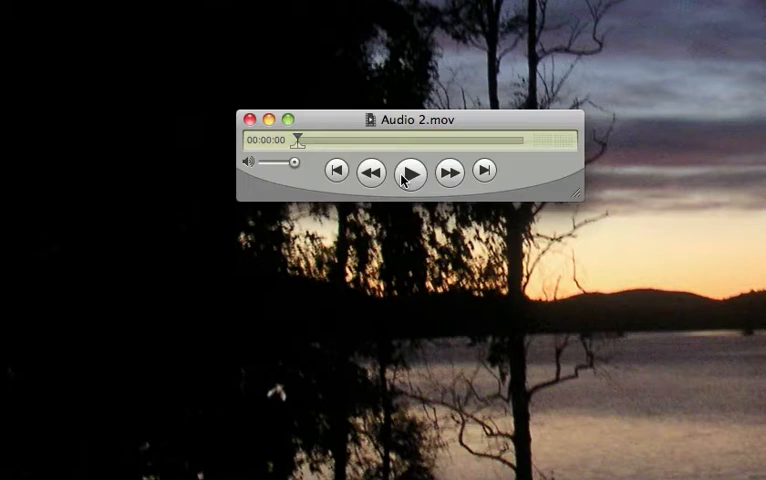
Play back the Audio 2.mov recording in its player window
left_click(259, 119)
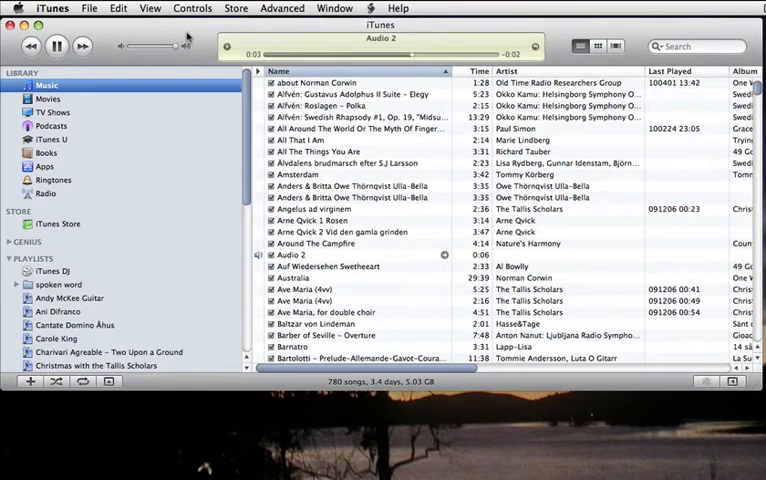
Open iTunes Preferences from the iTunes menu
left_click(63, 47)
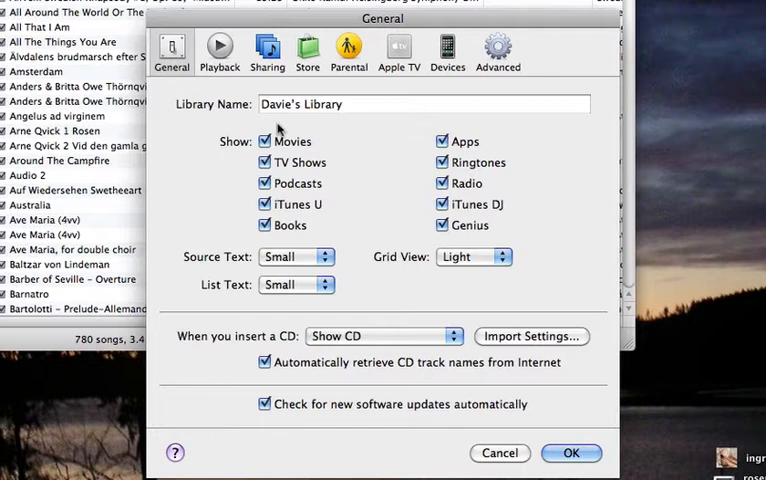
Review the CD insert options popup in General preferences, then close it
left_click(383, 335)
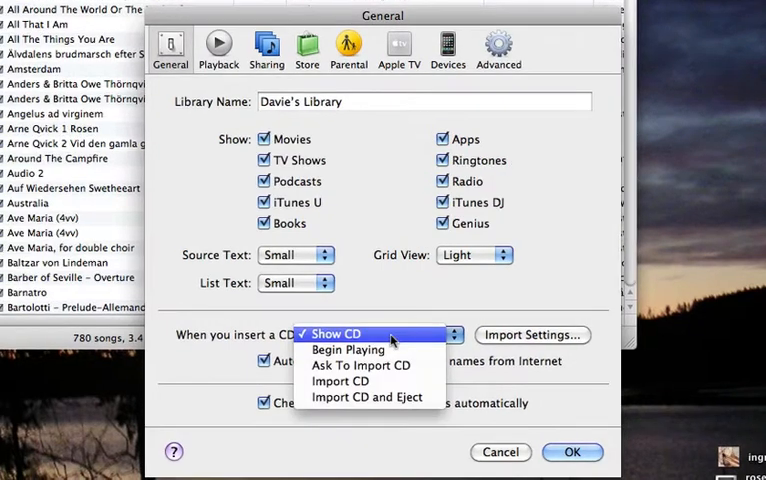
mouse_move(367, 397)
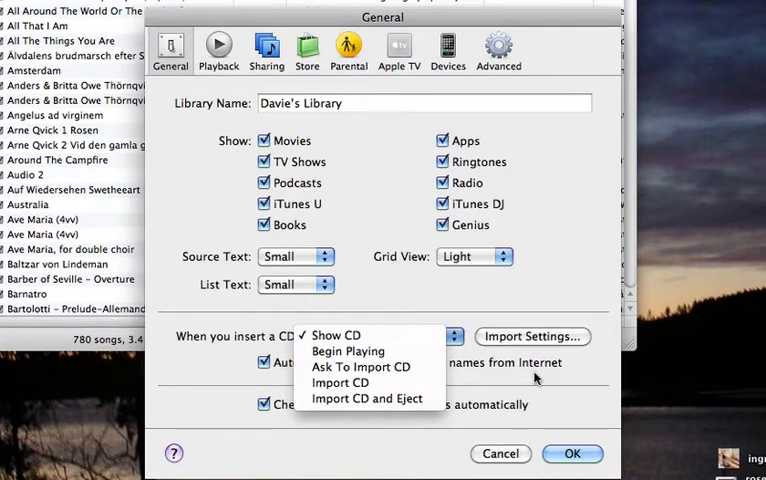
left_click(335, 335)
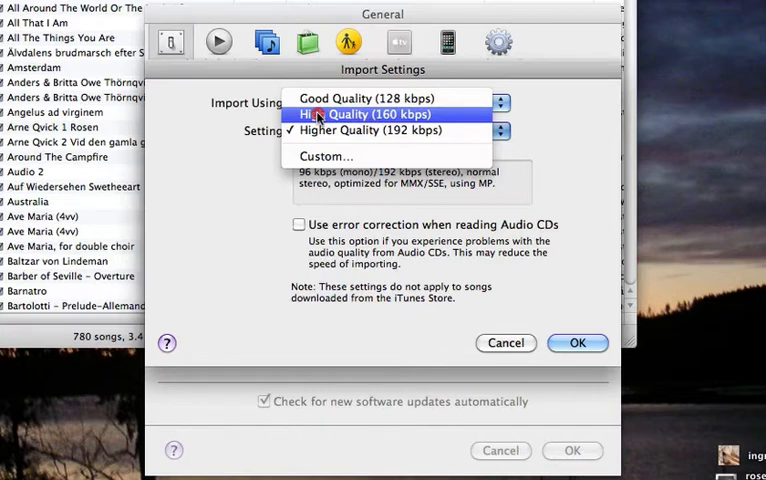
mouse_move(315, 99)
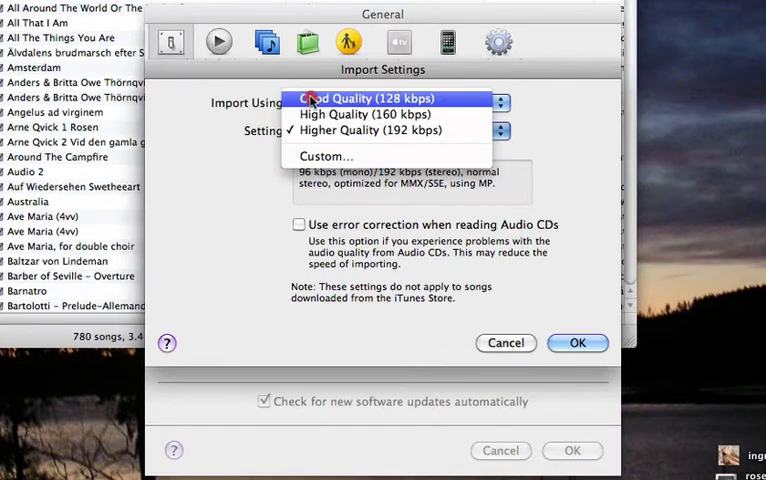
Set imports to Good Quality (128 kbps) MP3 and confirm with OK
left_click(364, 98)
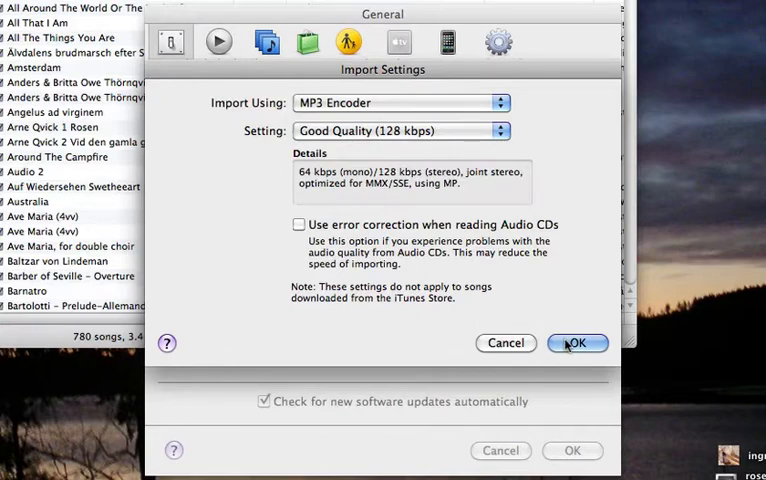
left_click(576, 343)
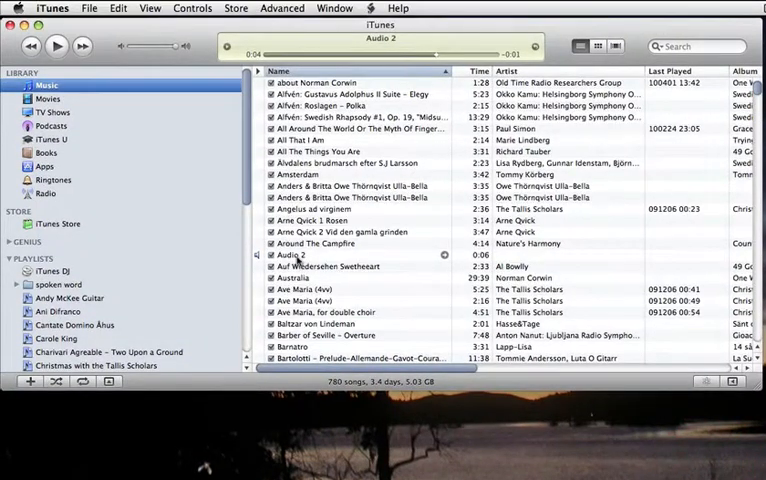
Select Audio 2 and create its MP3 version via the Advanced menu
left_click(295, 254)
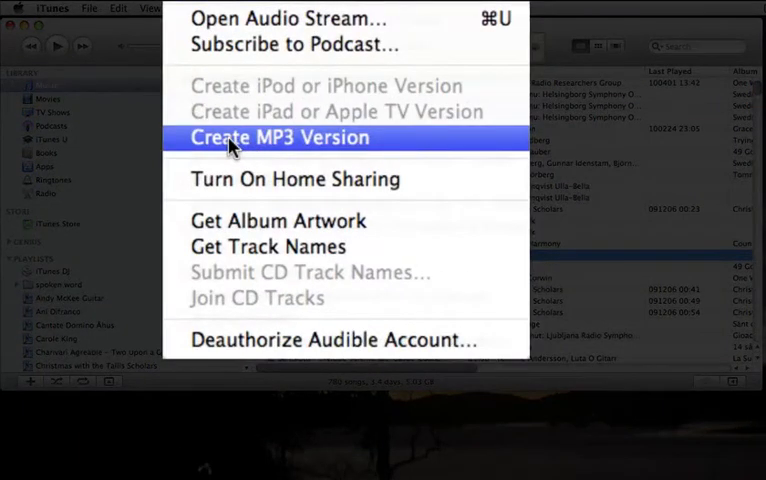
mouse_move(265, 147)
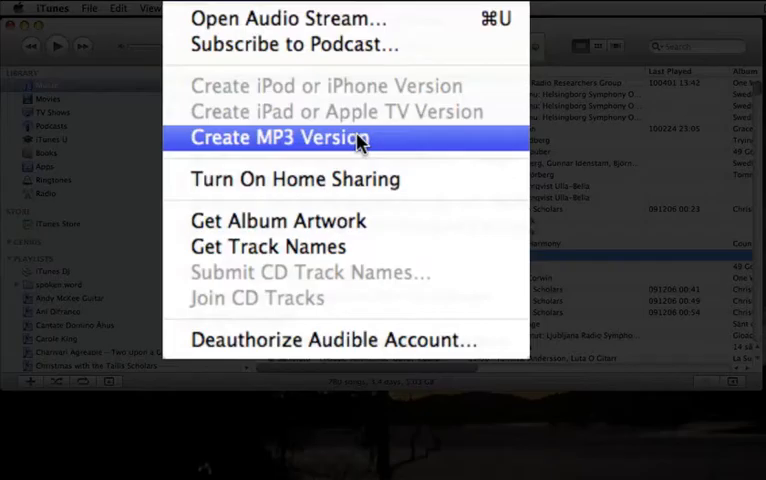
left_click(278, 137)
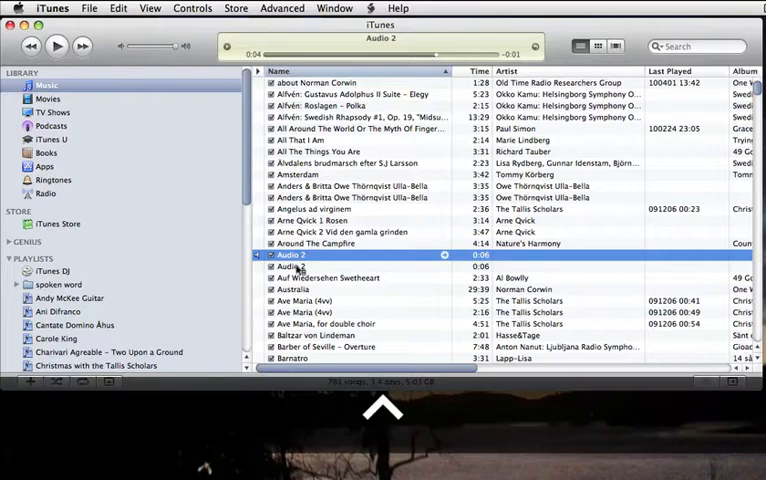
Show the second Audio 2 entry's file in the Finder
right_click(292, 255)
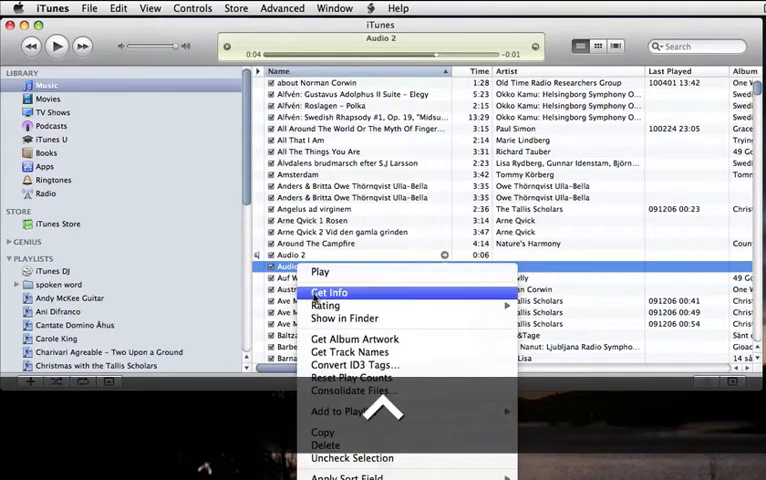
left_click(344, 318)
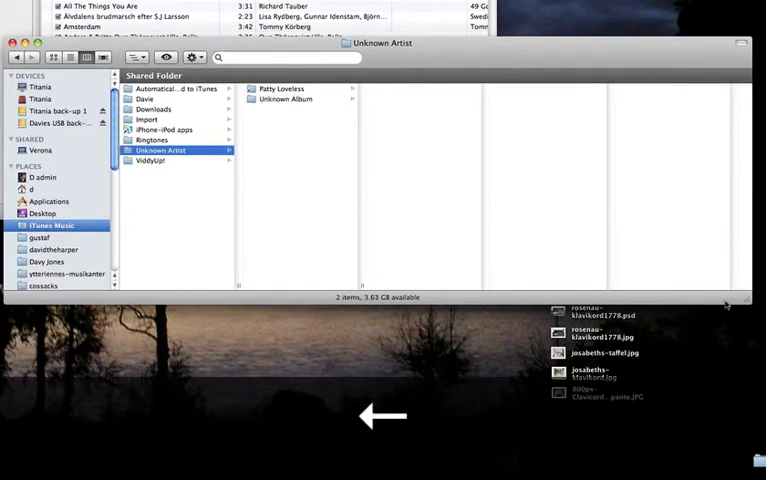
mouse_move(132, 263)
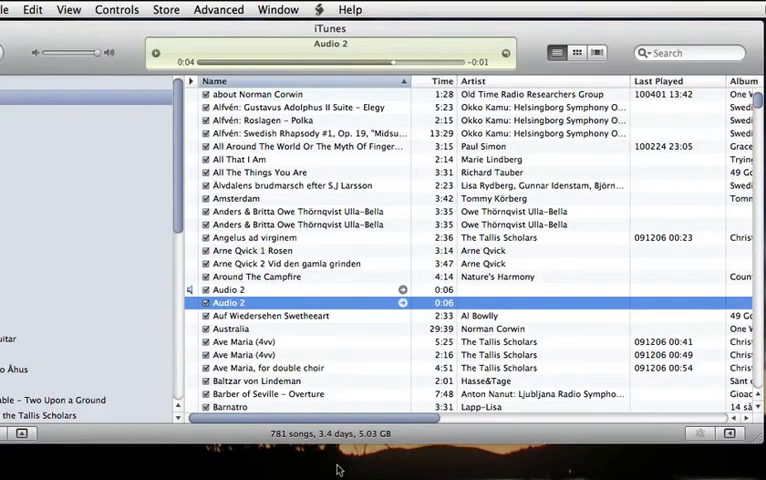
In a new Finder window, browse from home to iTunes Music > Unknown Artist > Unknown Album
key("cmd+n")
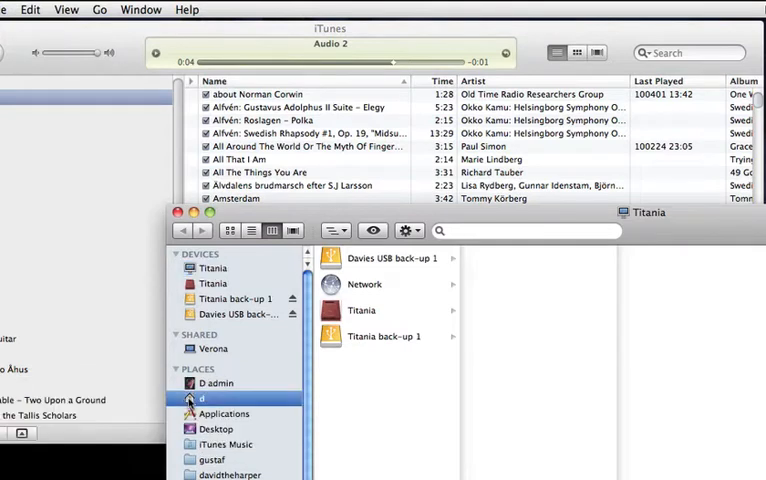
left_click(210, 394)
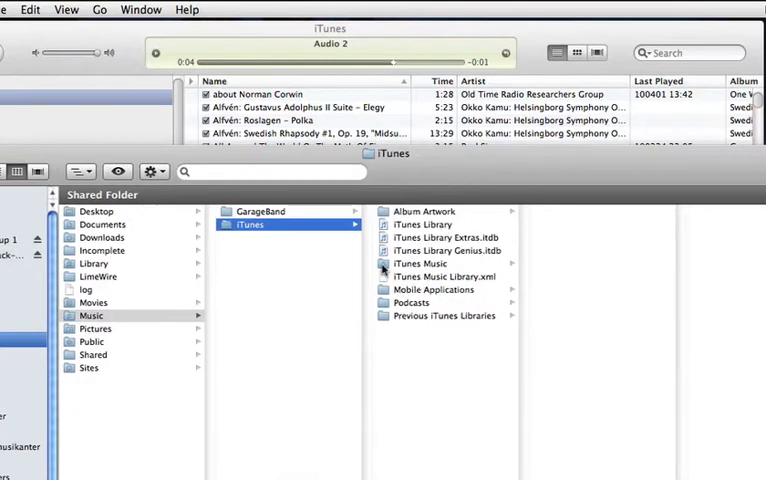
left_click(420, 263)
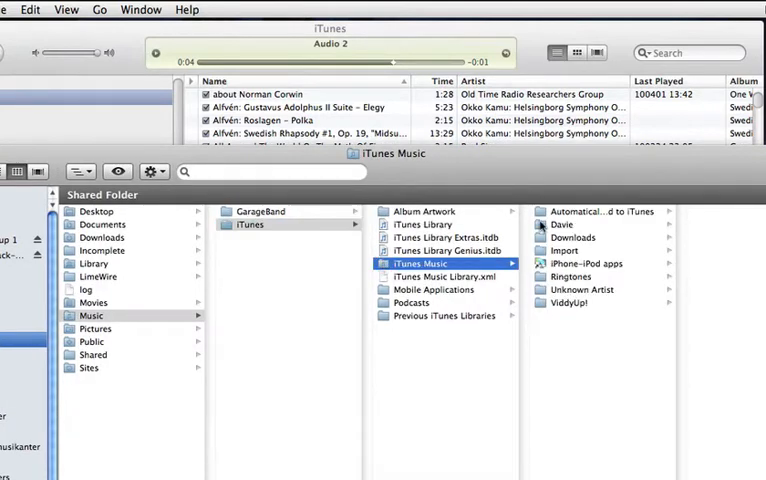
left_click(582, 289)
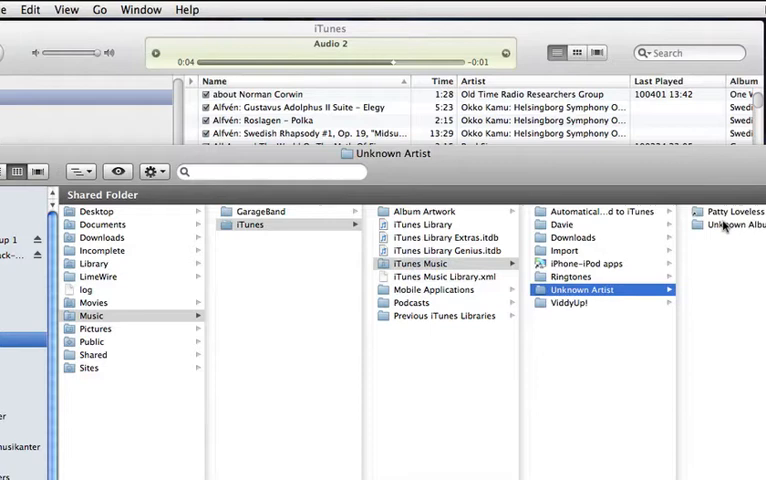
left_click(596, 289)
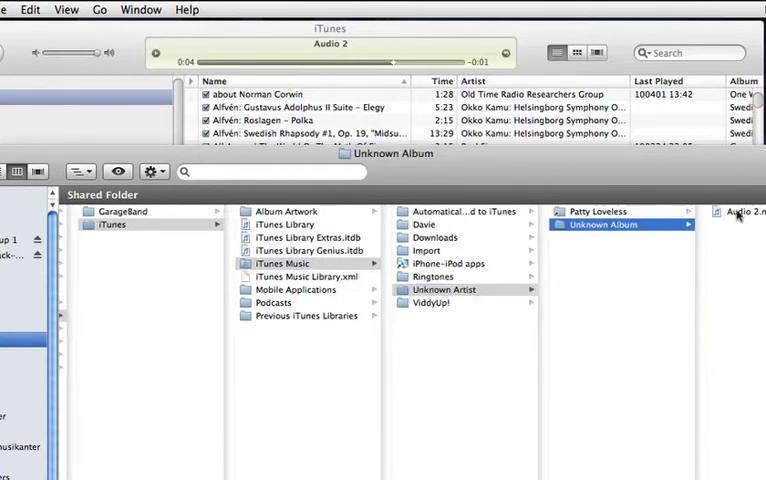
mouse_move(718, 62)
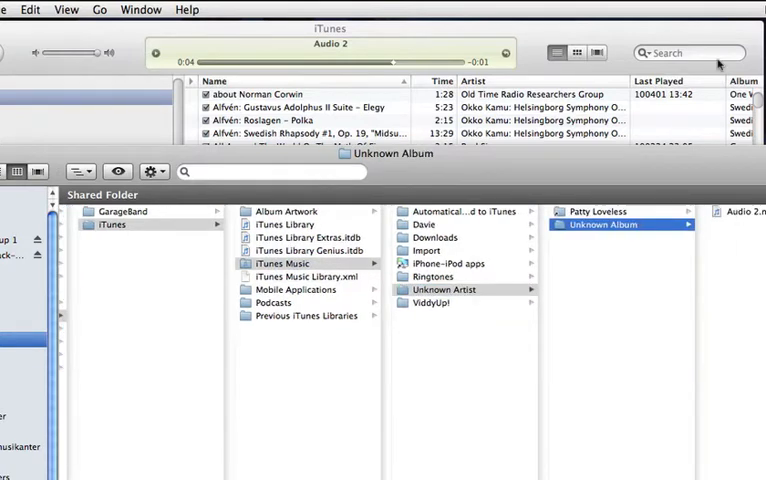